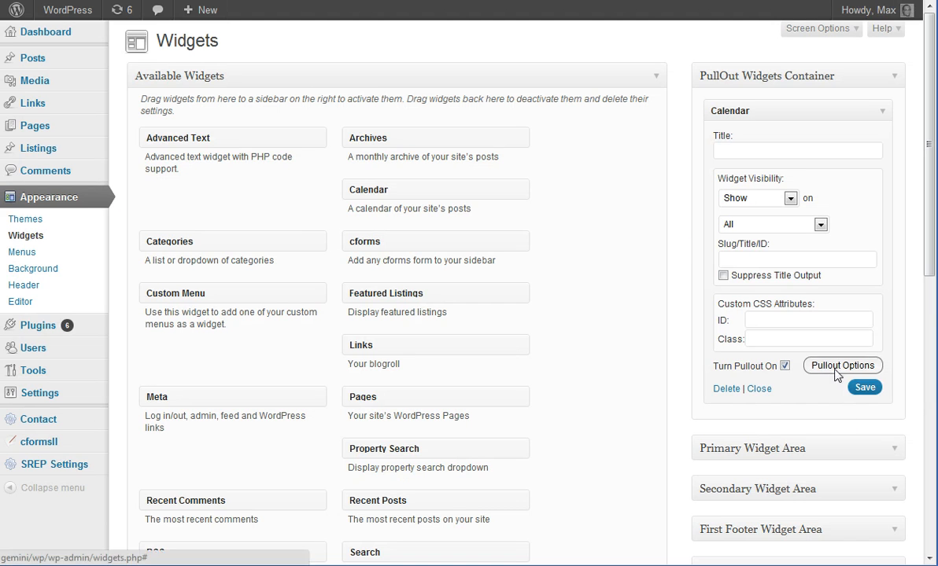
# - Review the Calendar widget's slide-out behaviour, leaving it sliding out once when #comments appears
pyautogui.click(843, 365)
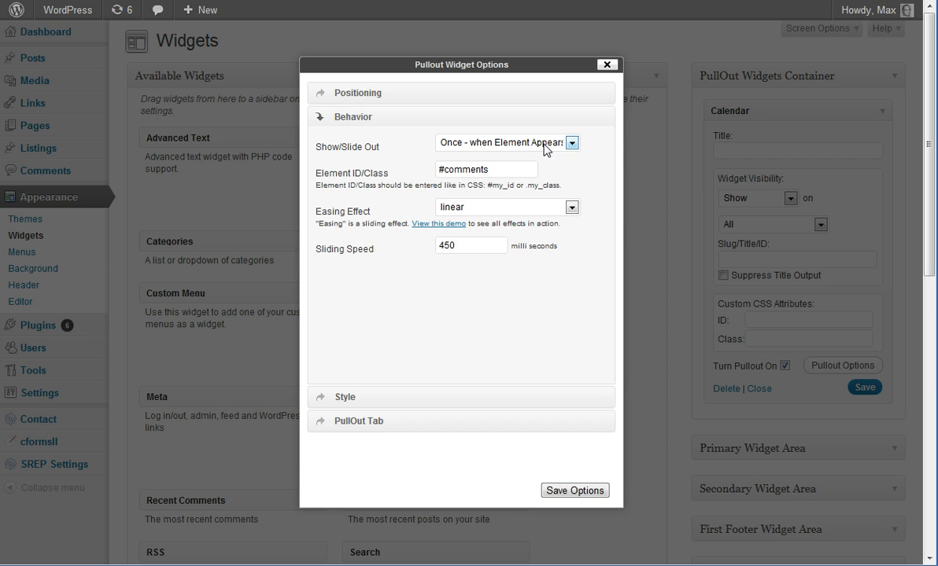
pyautogui.moveTo(507, 148)
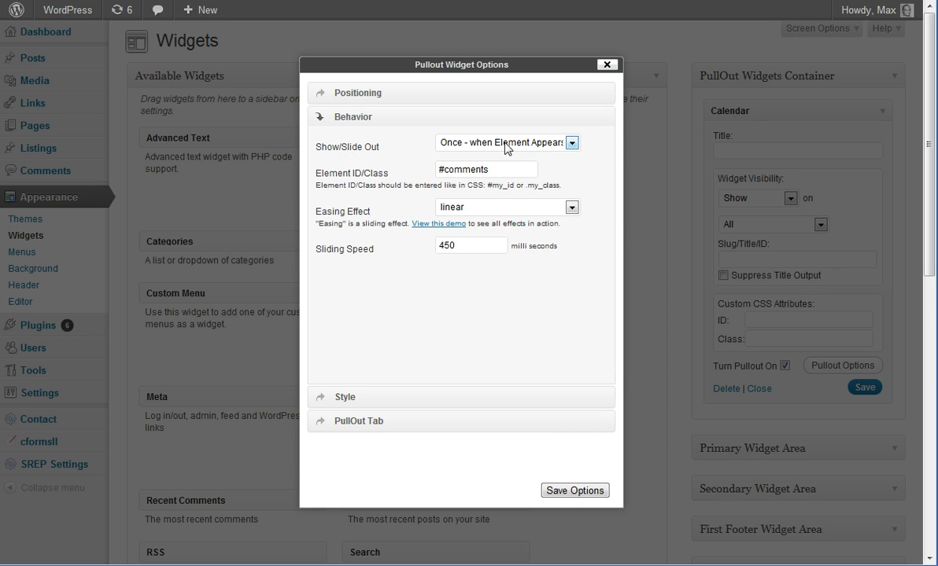
pyautogui.click(571, 142)
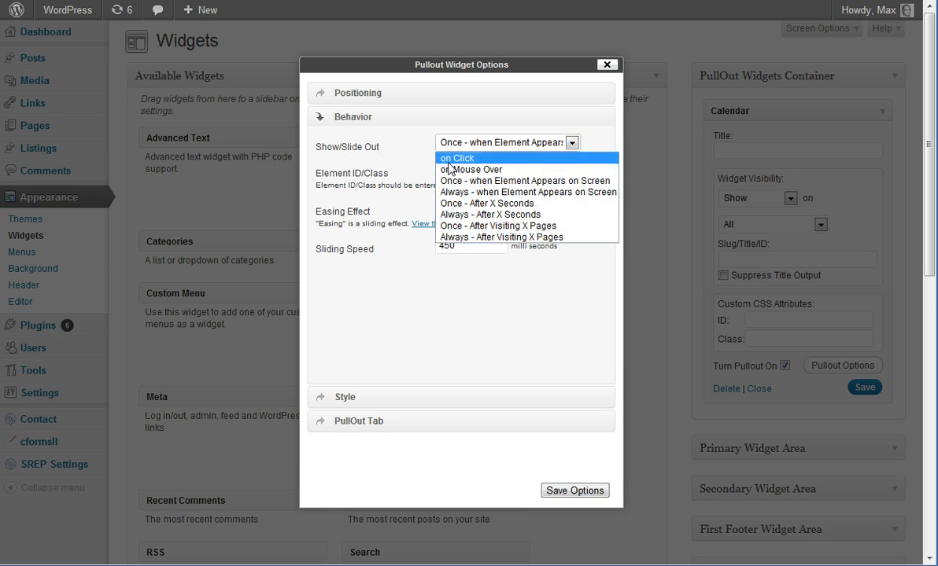
pyautogui.moveTo(469, 170)
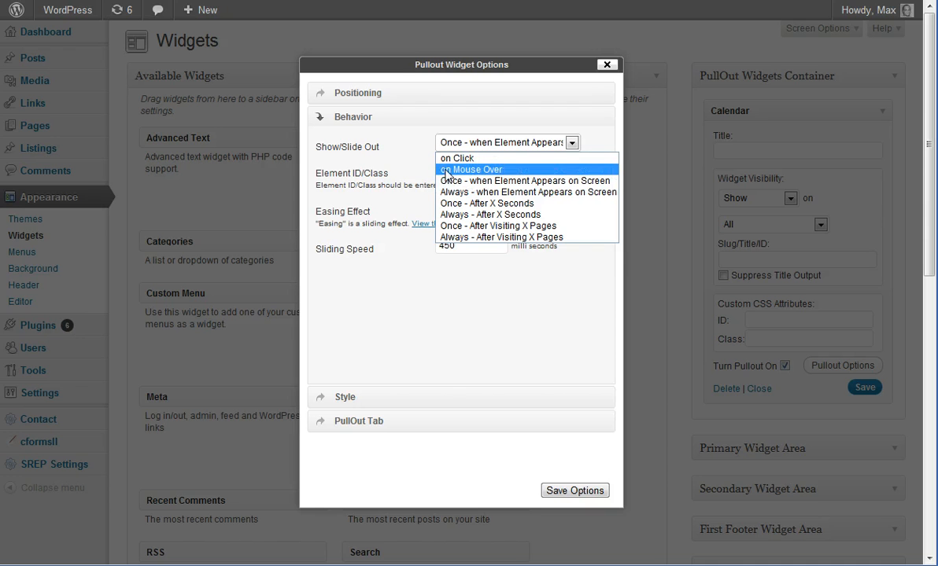
pyautogui.moveTo(504, 192)
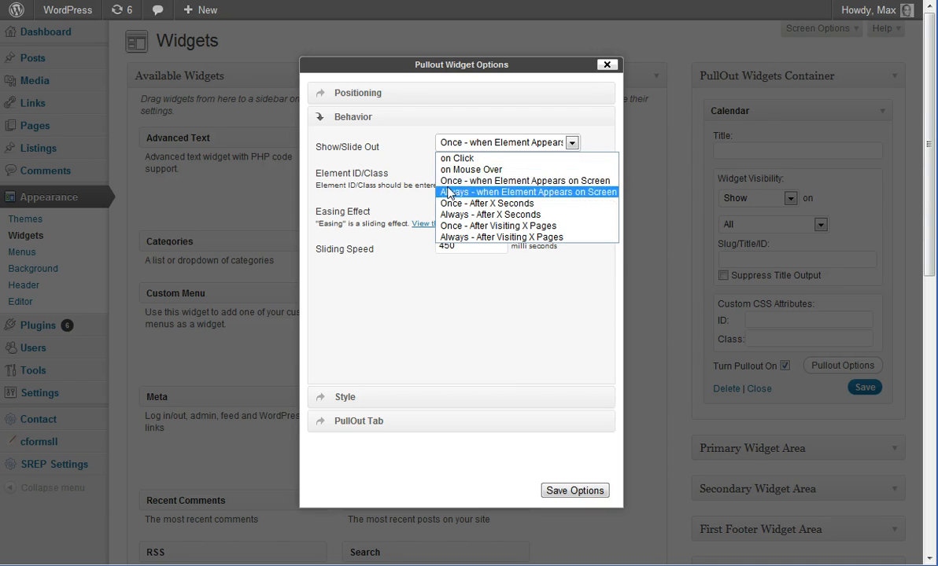
pyautogui.moveTo(525, 179)
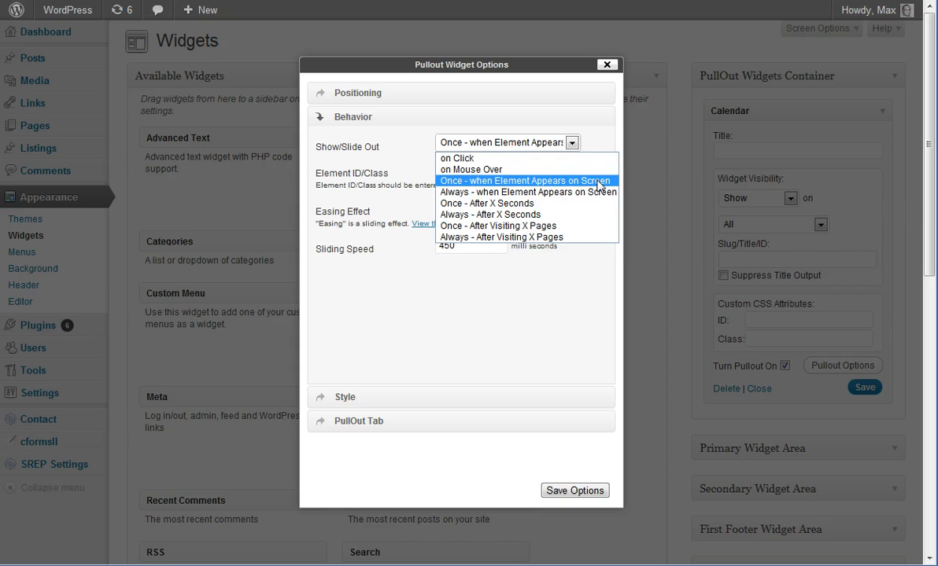
pyautogui.click(524, 181)
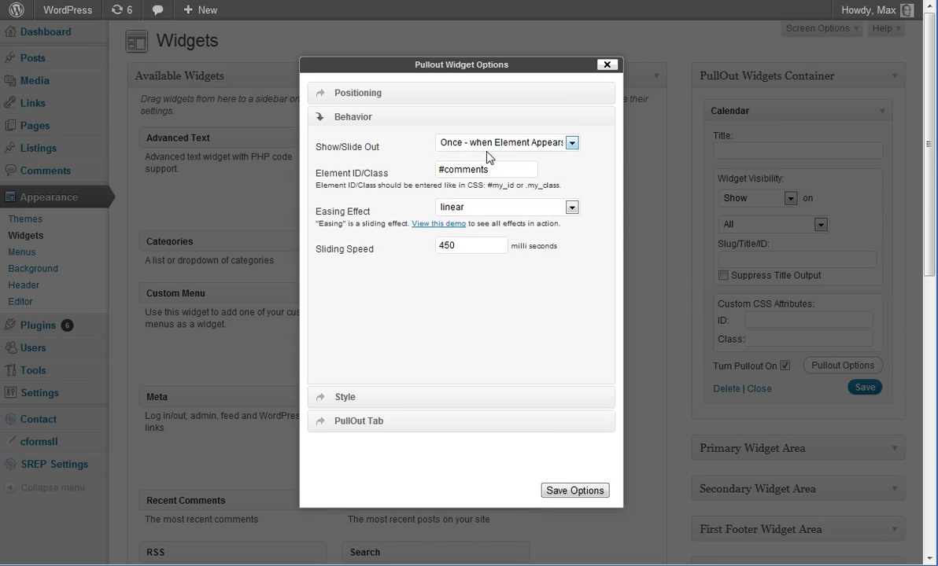
pyautogui.moveTo(515, 149)
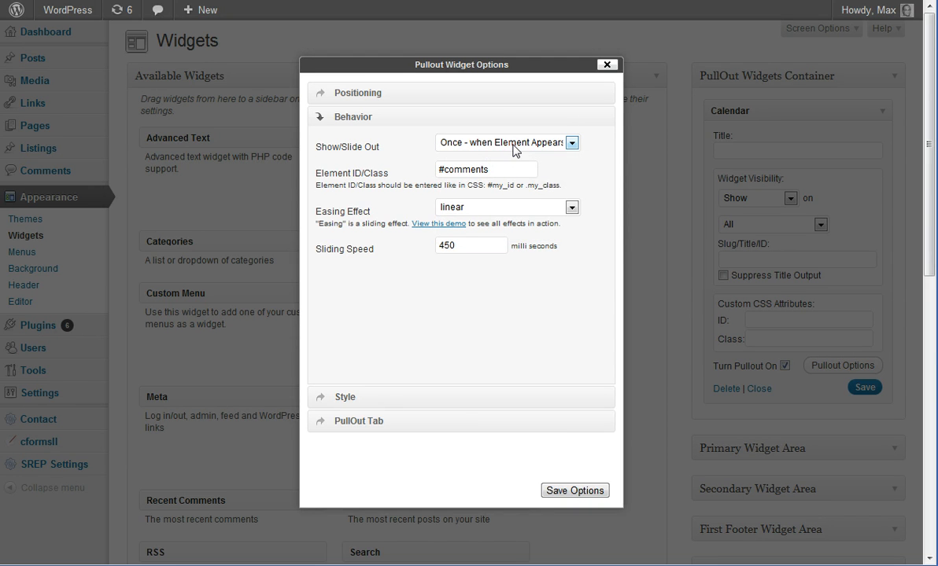
pyautogui.tripleClick(484, 170)
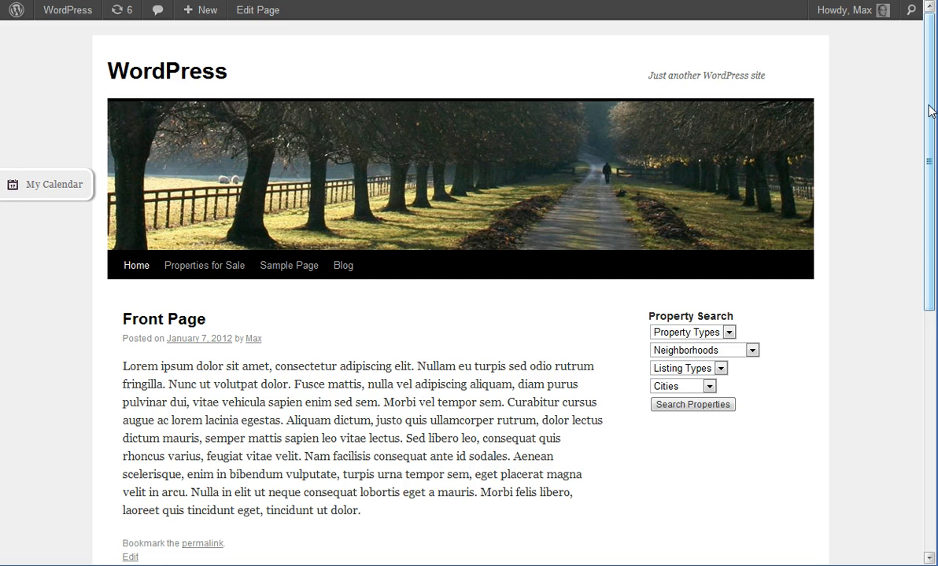
# - Scroll the front page down to the Leave a Reply form so My Calendar slides out
pyautogui.scroll(-3)
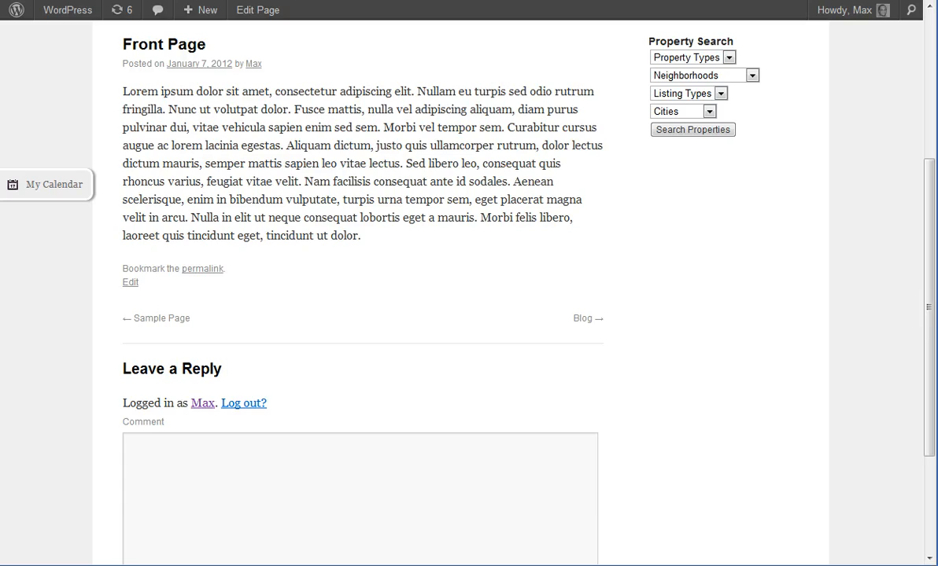
pyautogui.scroll(-3)
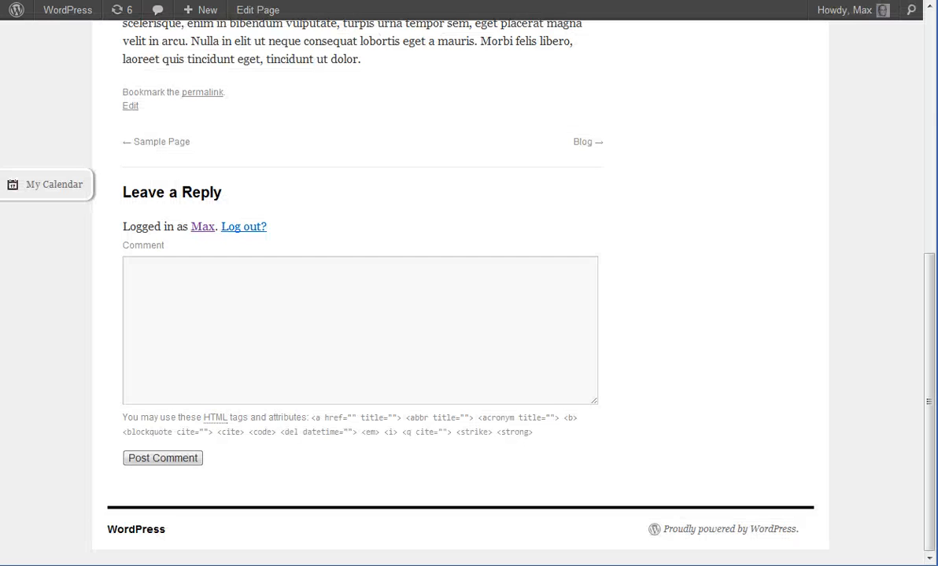
pyautogui.moveTo(7, 224)
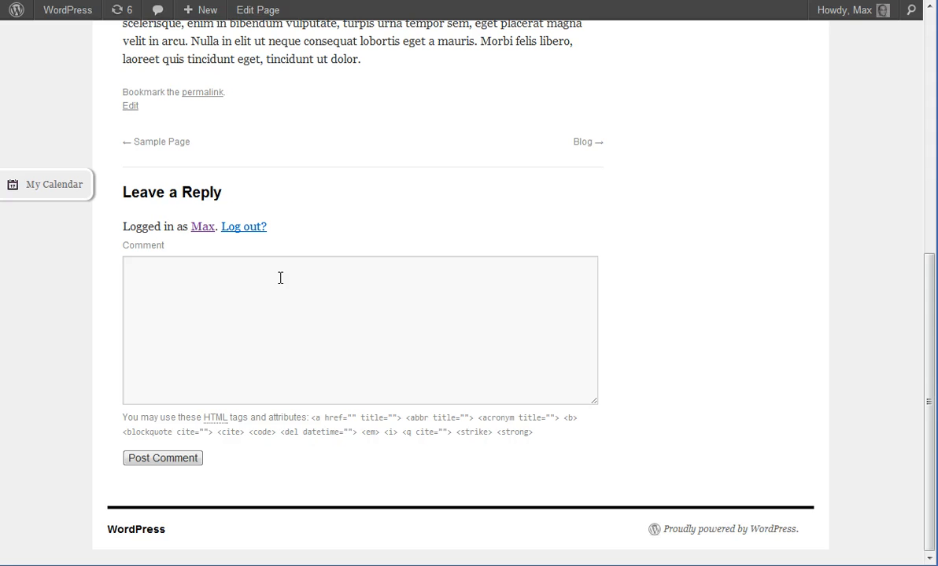
pyautogui.moveTo(334, 258)
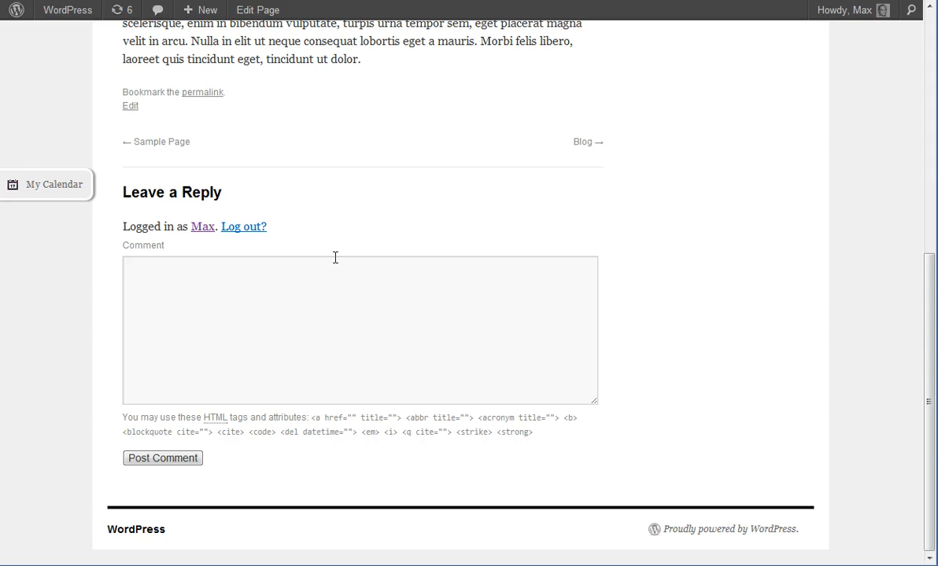
pyautogui.moveTo(334, 258)
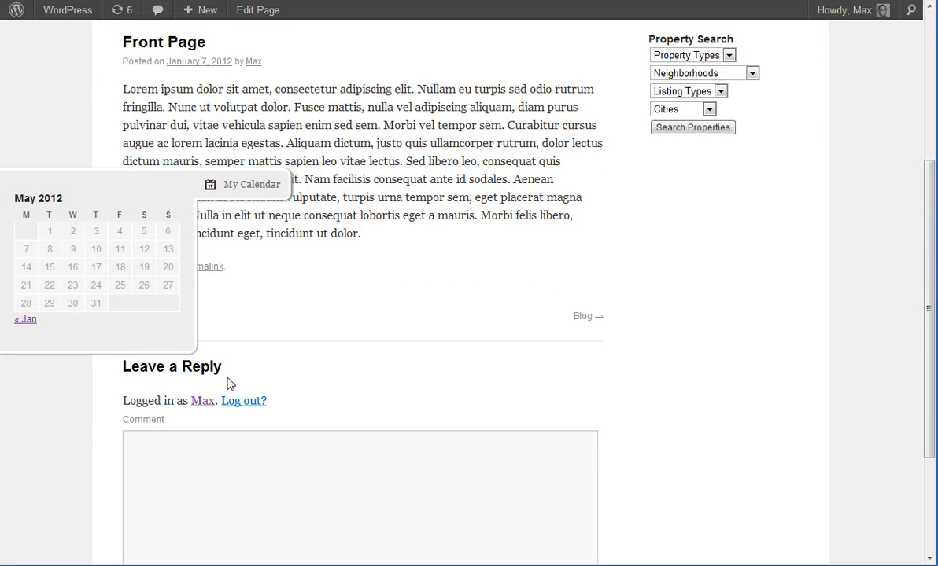
pyautogui.moveTo(273, 309)
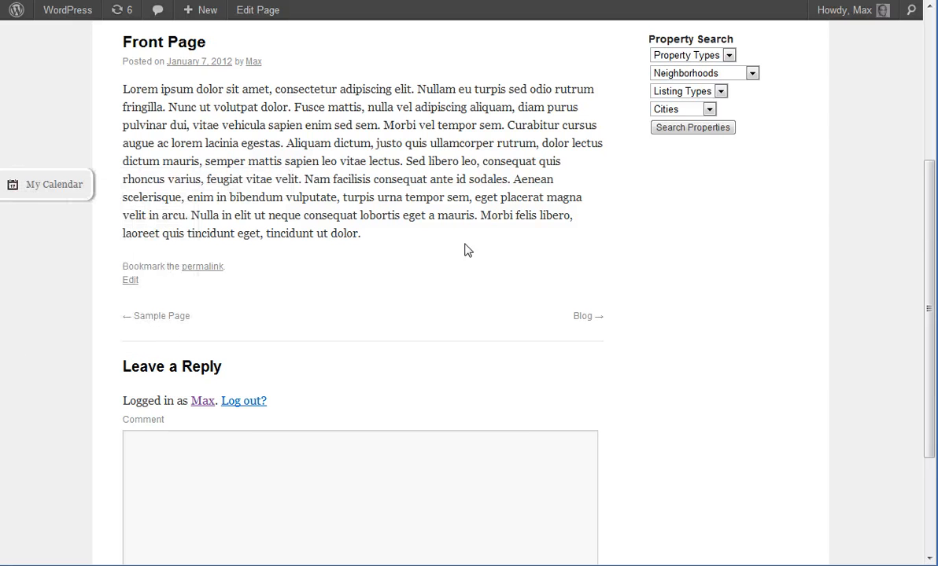
pyautogui.moveTo(321, 297)
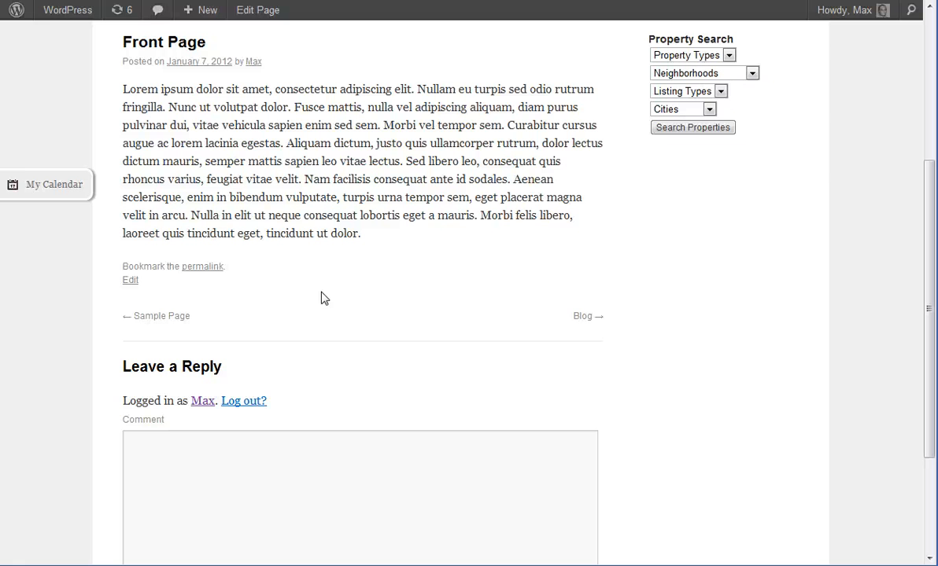
pyautogui.moveTo(296, 318)
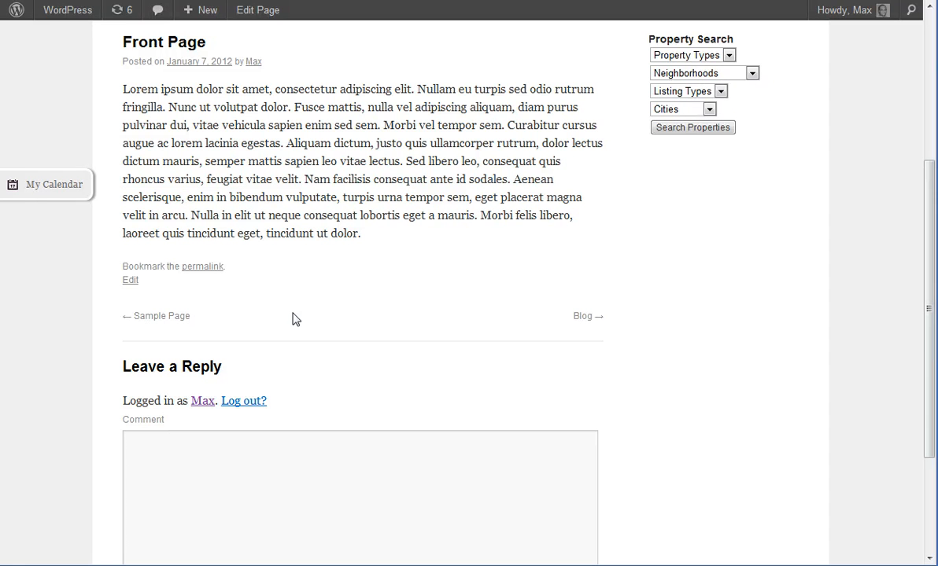
pyautogui.moveTo(220, 397)
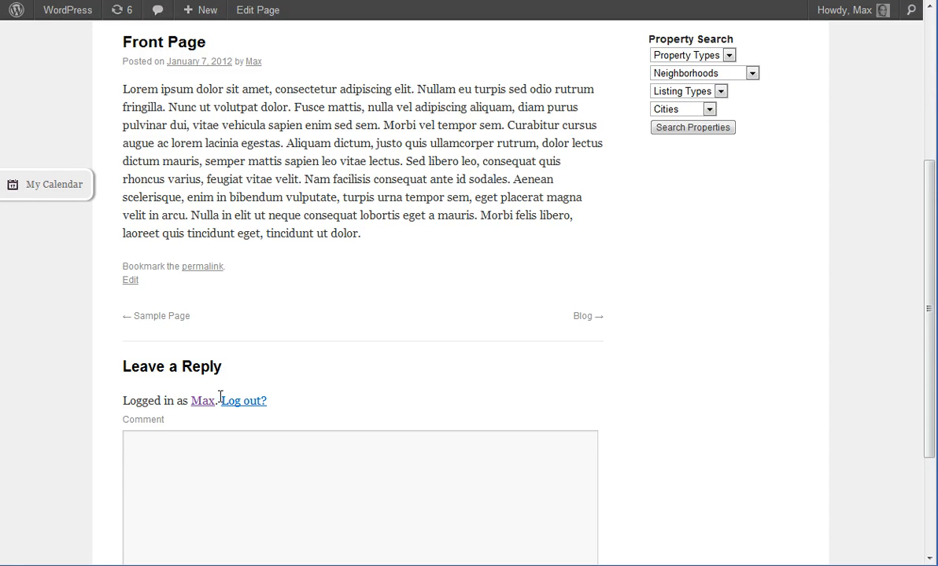
pyautogui.moveTo(636, 158)
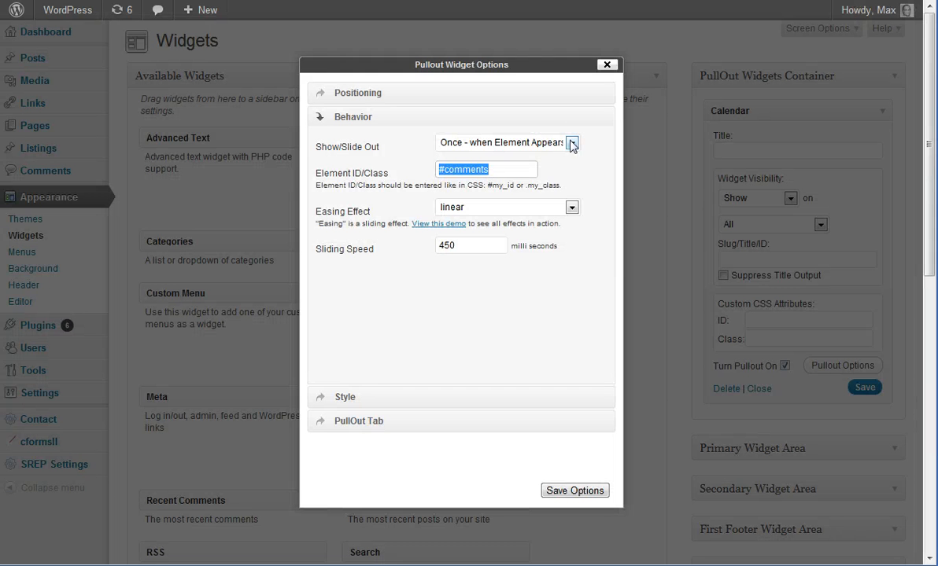
# - Set Show/Slide Out to 'Always - when Element Appears on Screen' and save the options
pyautogui.click(573, 142)
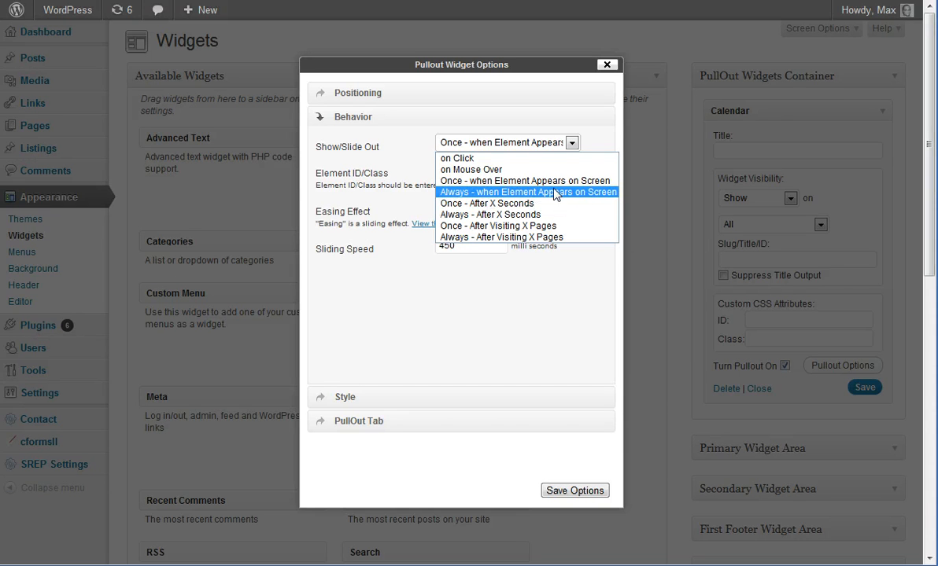
pyautogui.click(527, 192)
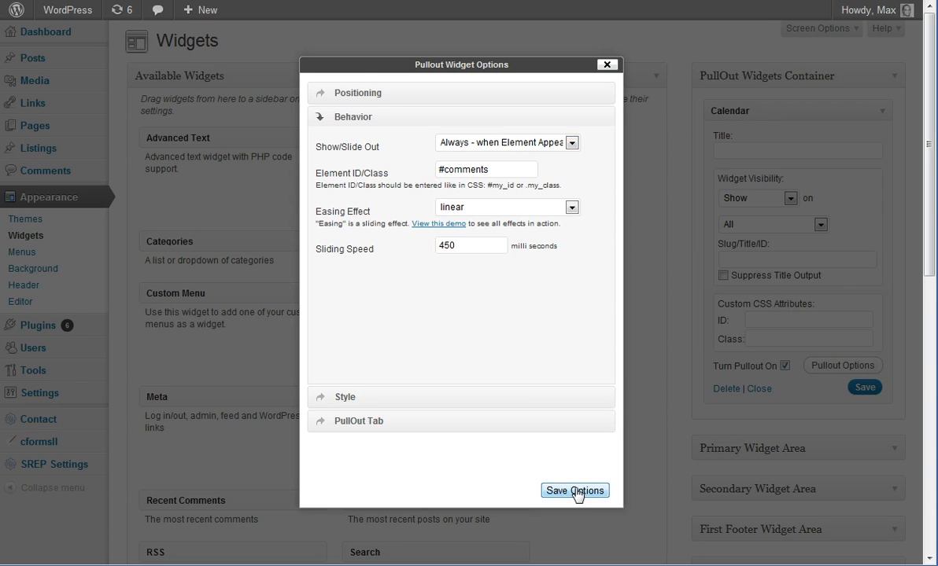
pyautogui.click(574, 491)
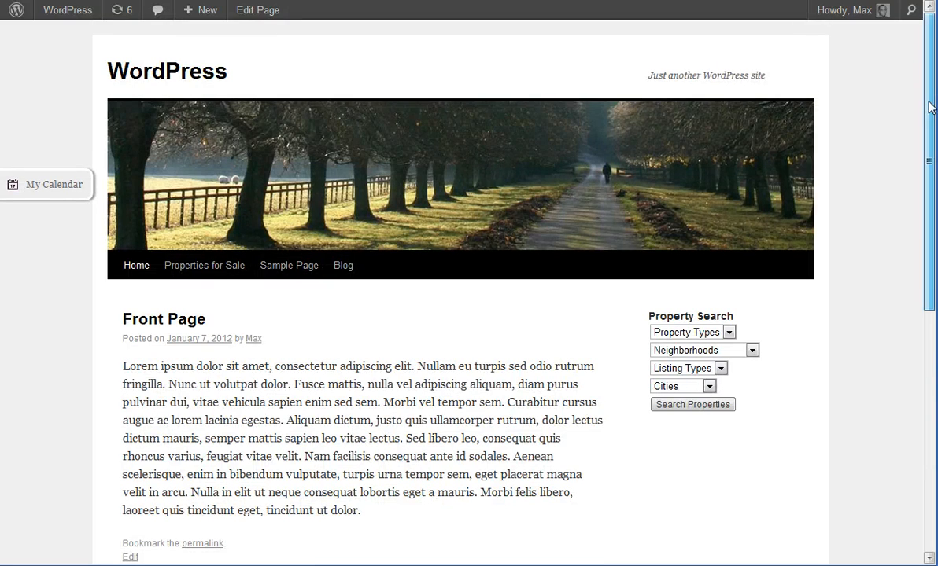
# - Scroll the front page to the comments section, then return to the Widgets screen
pyautogui.scroll(-3)
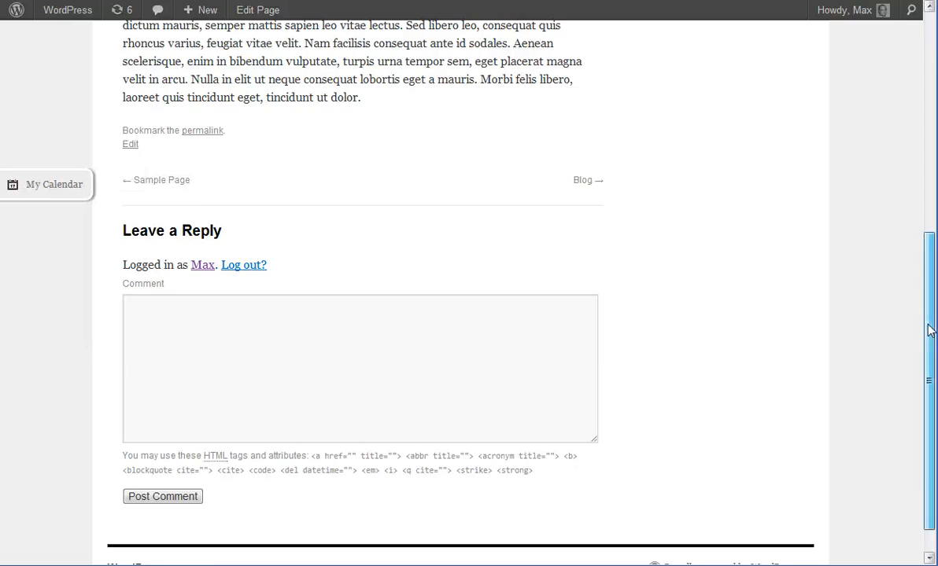
pyautogui.click(54, 184)
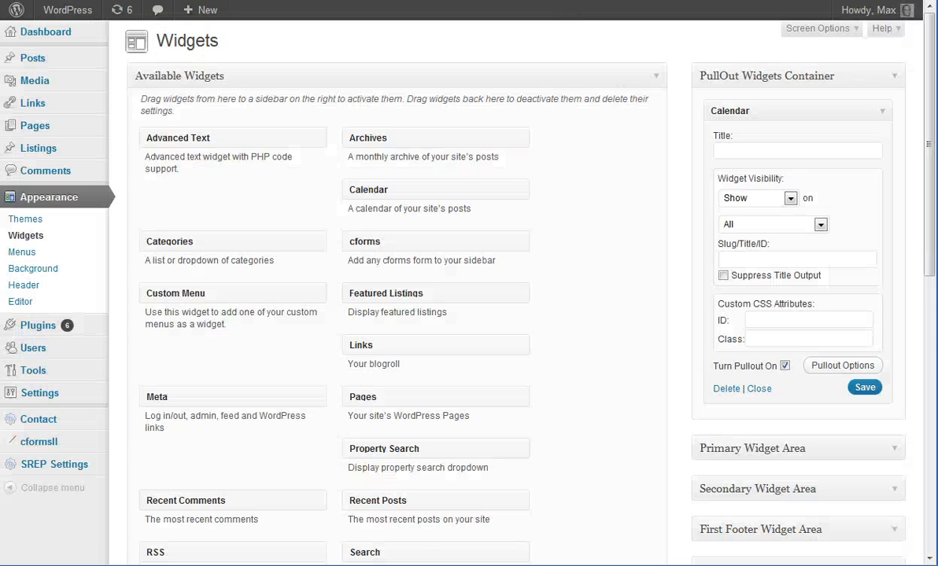
# - Set the Calendar pullout to 'Once - After X Seconds' with a 3-second timer
pyautogui.click(841, 365)
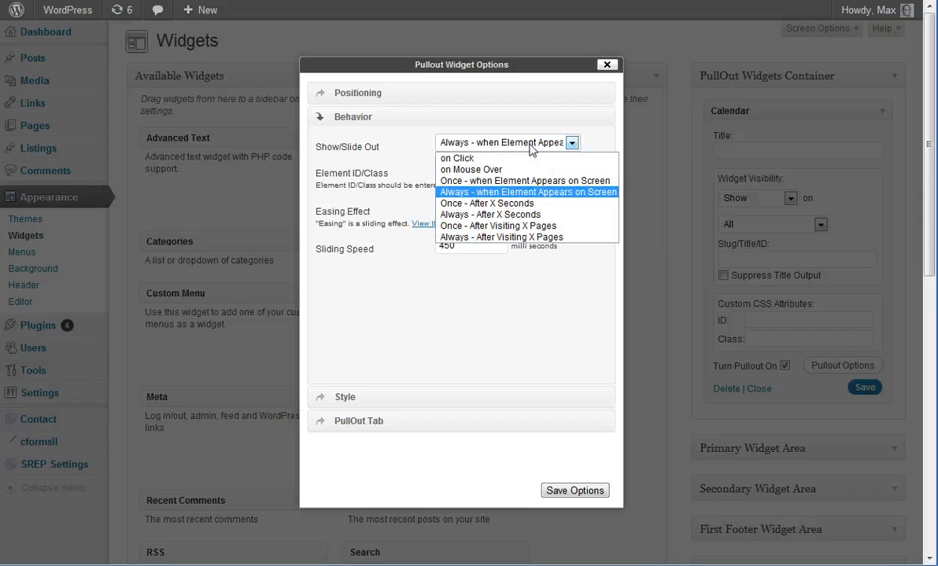
pyautogui.moveTo(459, 203)
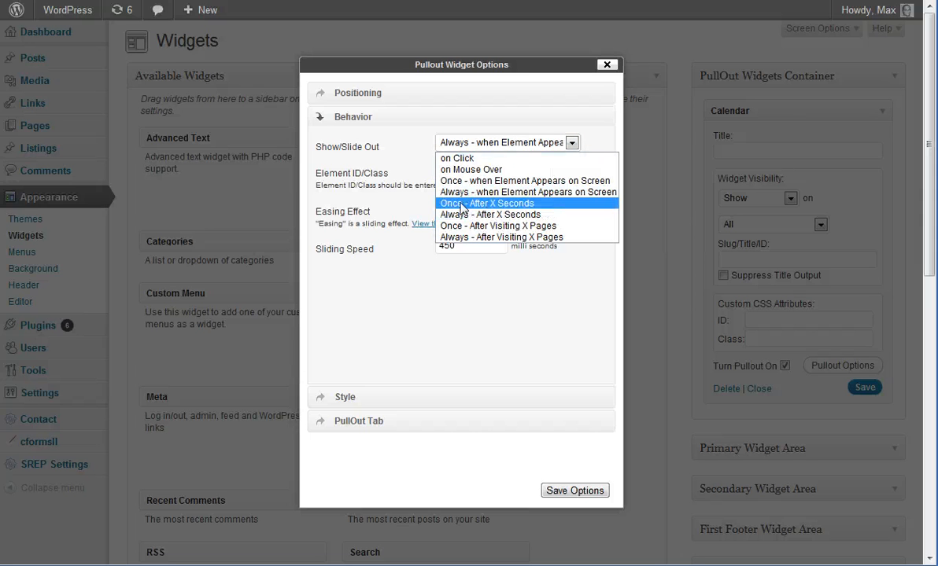
pyautogui.click(486, 203)
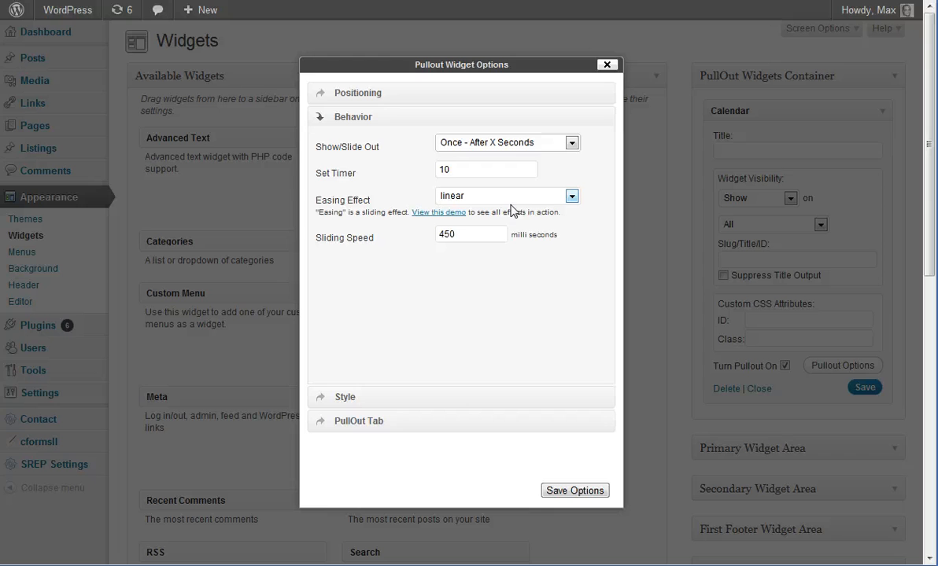
pyautogui.click(485, 170)
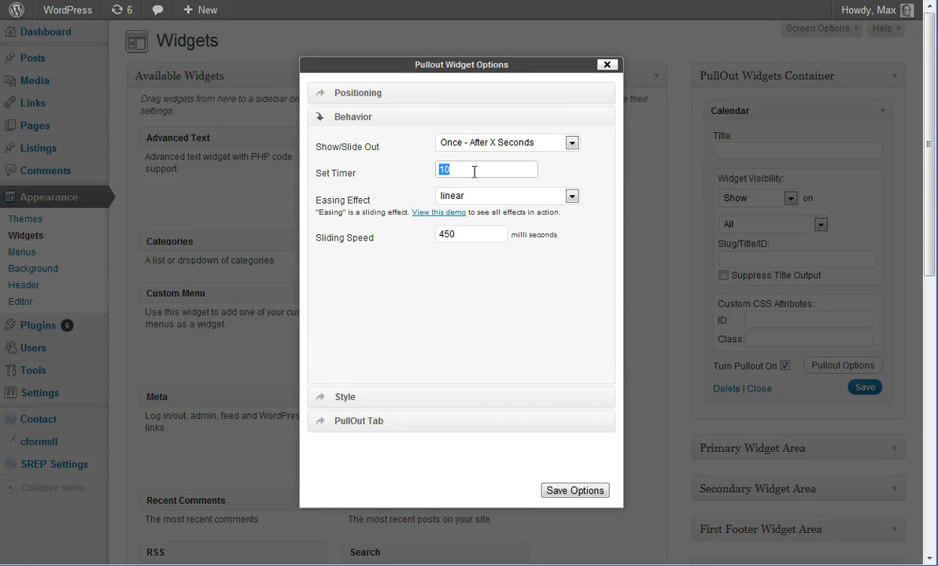
pyautogui.moveTo(825, 117)
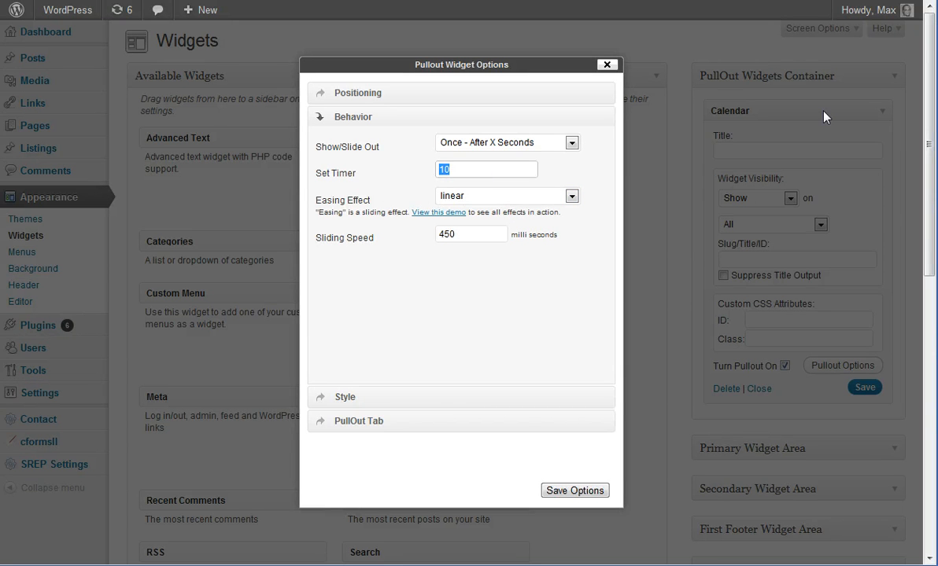
pyautogui.write('3')
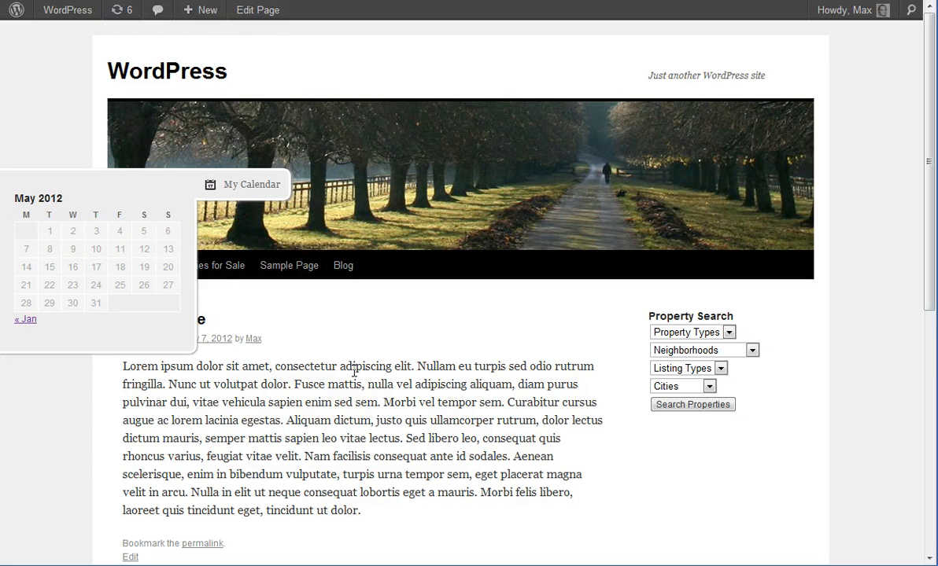
# - Return from the front page to Appearance > Widgets with the Calendar pullout widget
pyautogui.click(207, 9)
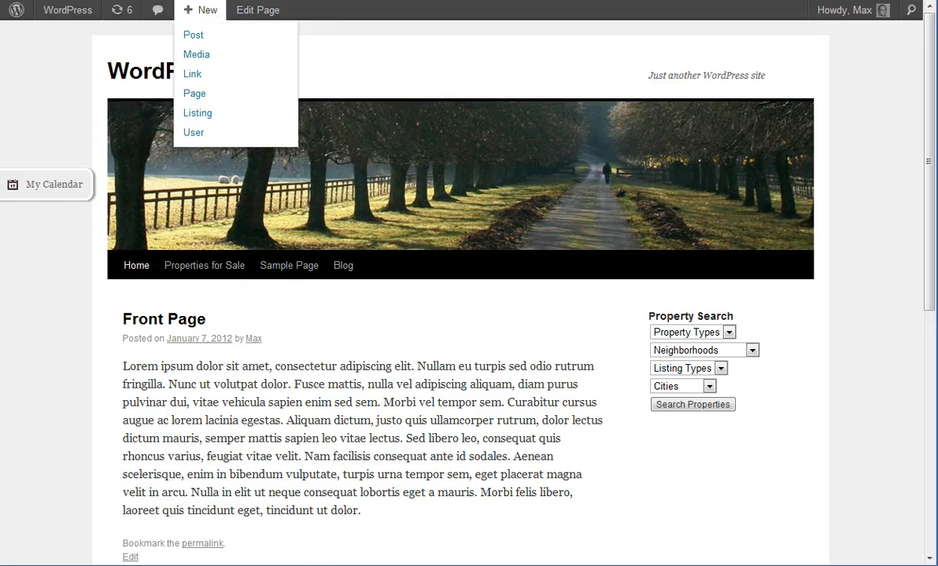
pyautogui.click(449, 359)
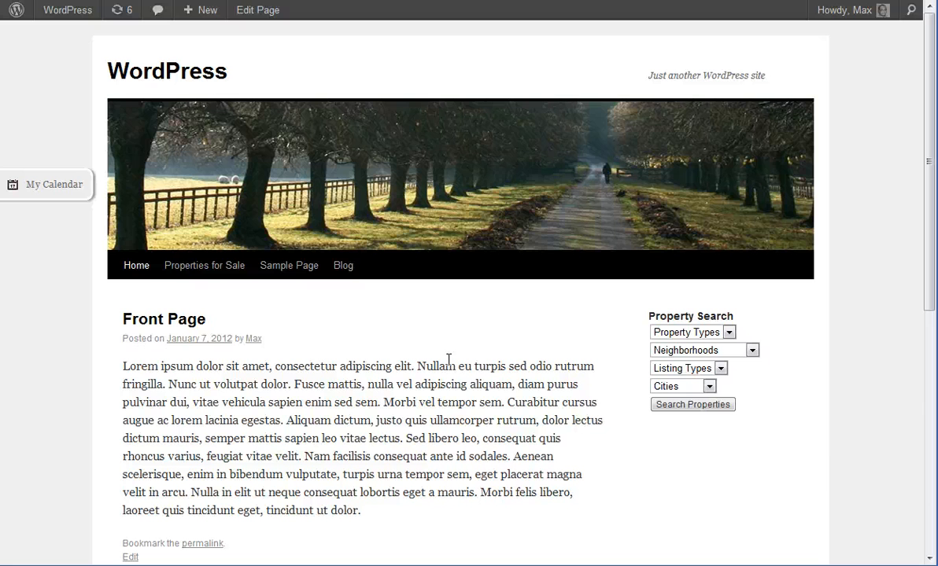
pyautogui.moveTo(475, 396)
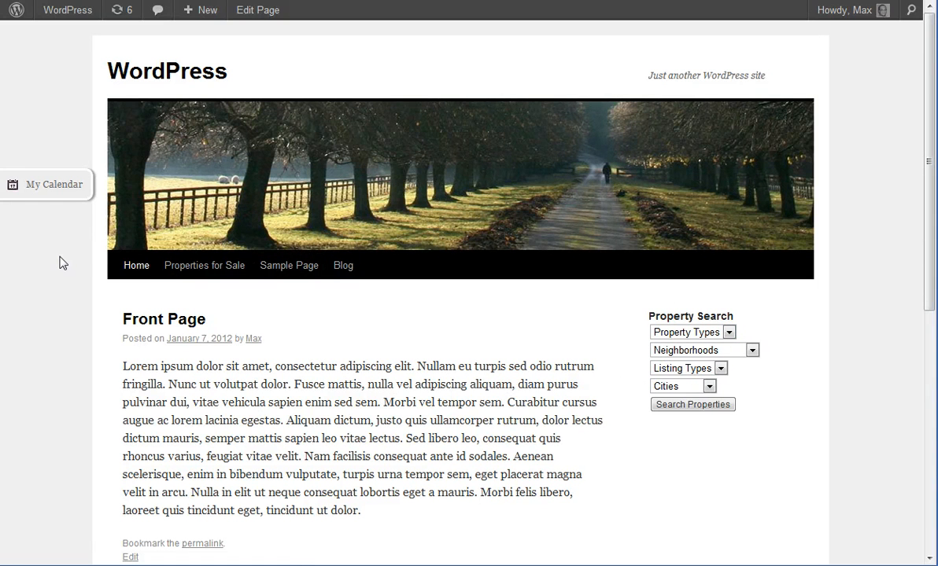
pyautogui.moveTo(44, 216)
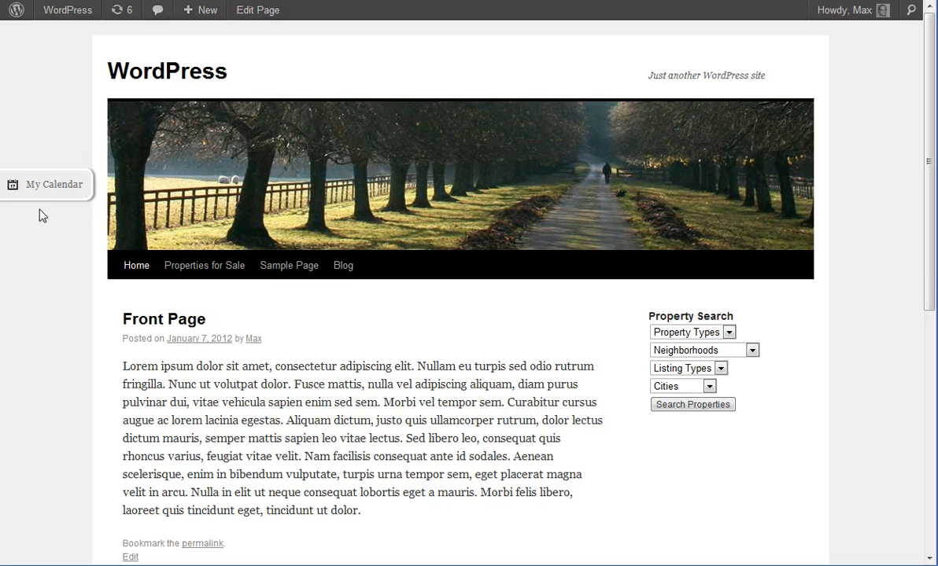
pyautogui.click(53, 184)
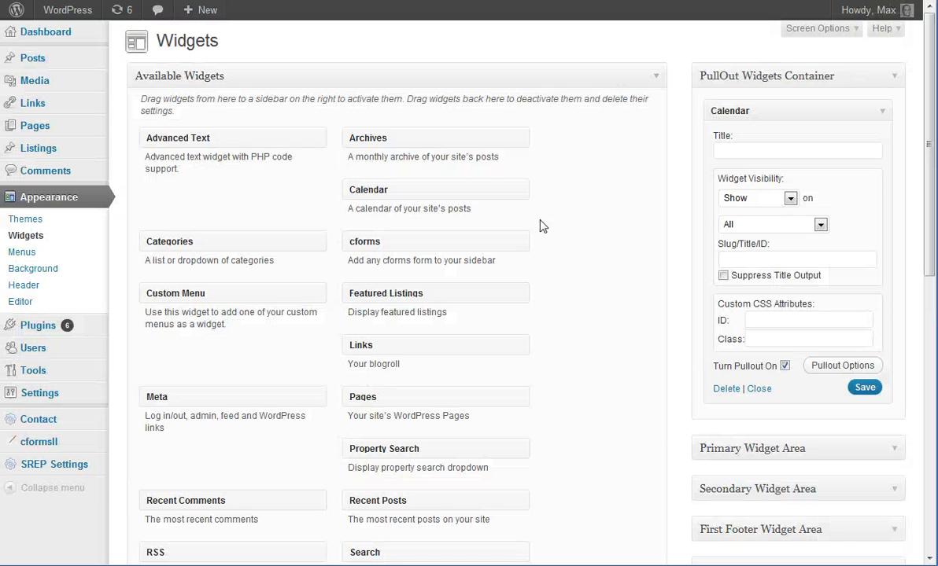
# - Pick a Show/Slide Out option under Behavior for the Calendar pullout
pyautogui.click(842, 365)
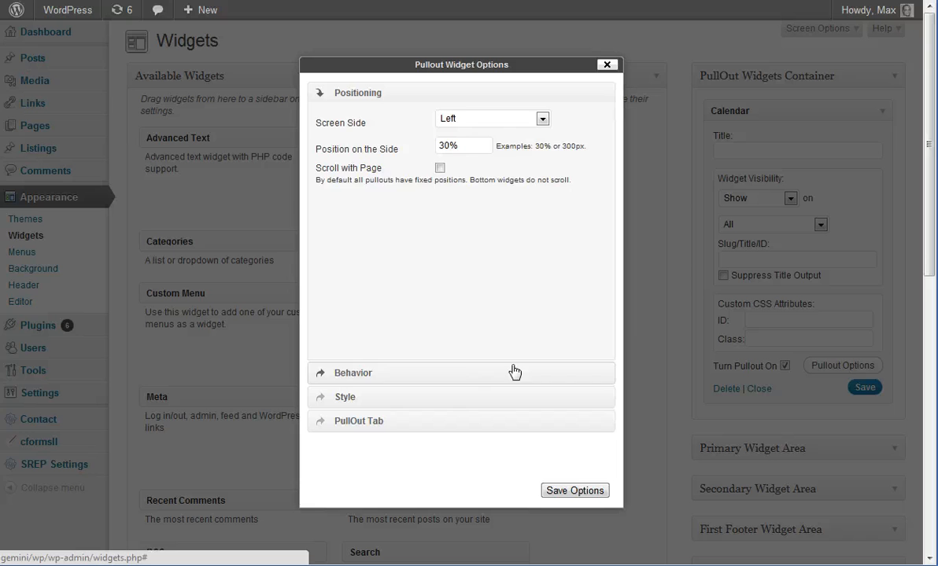
pyautogui.click(353, 373)
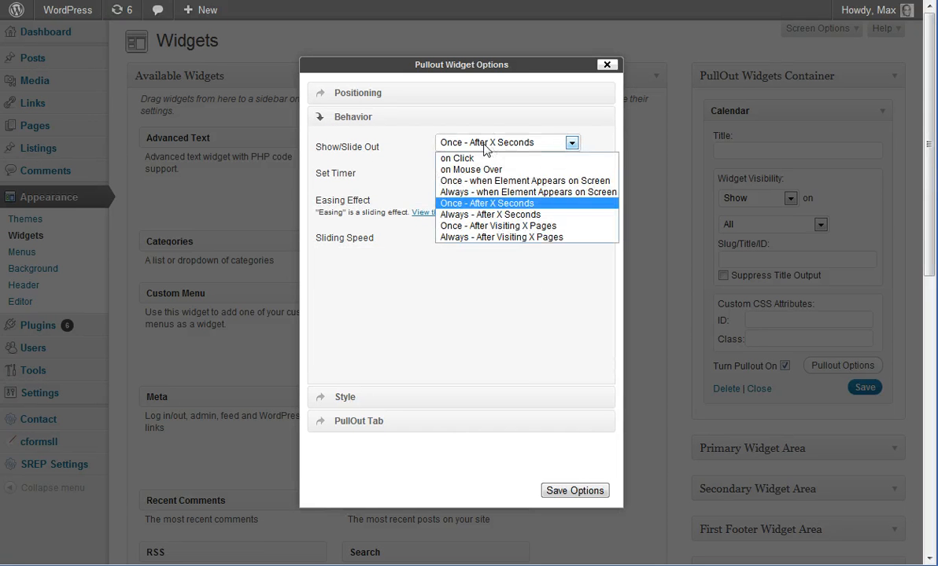
pyautogui.moveTo(527, 192)
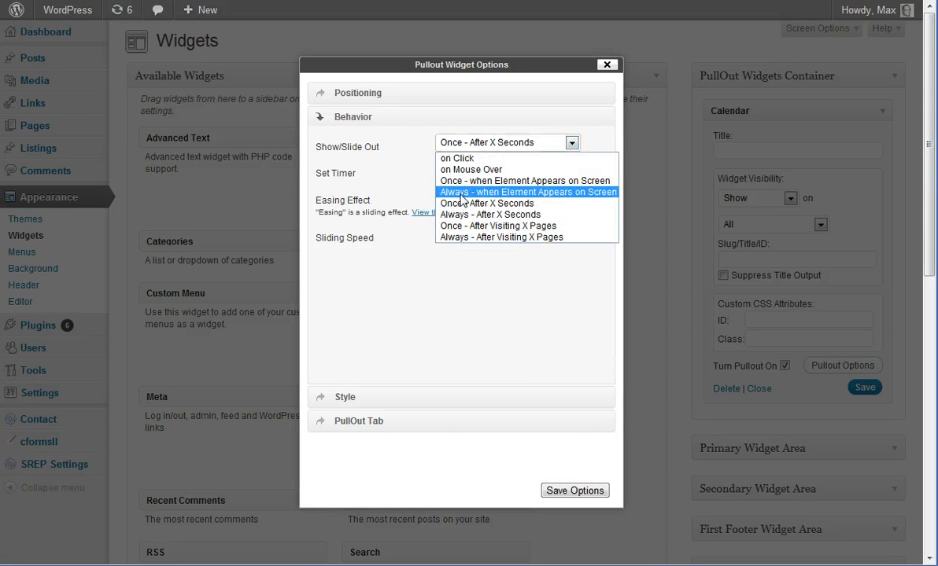
pyautogui.click(489, 214)
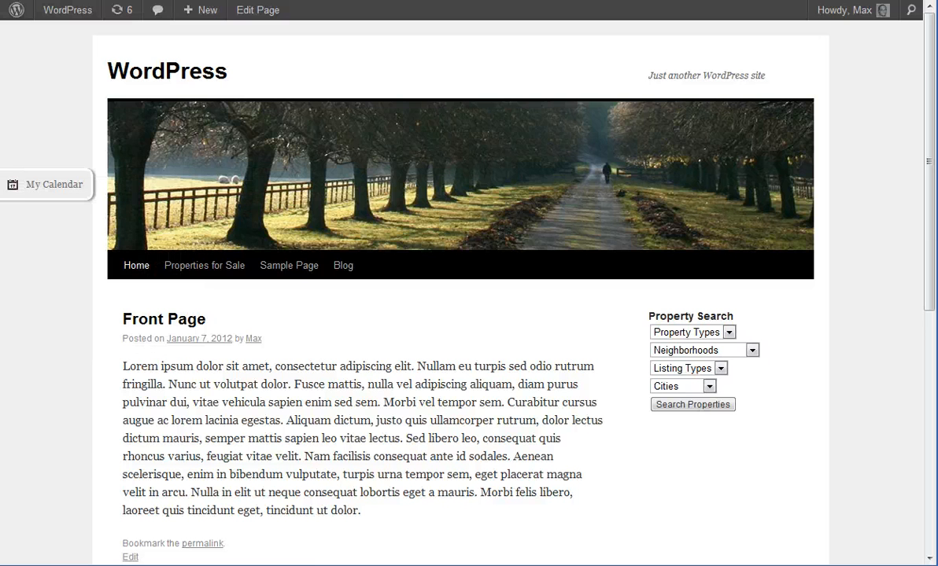
pyautogui.click(54, 184)
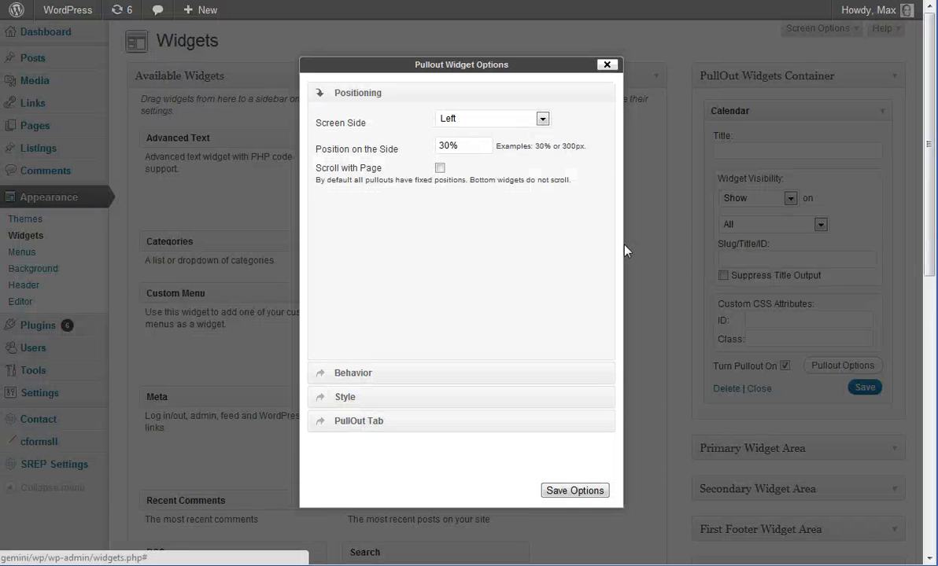
pyautogui.moveTo(527, 377)
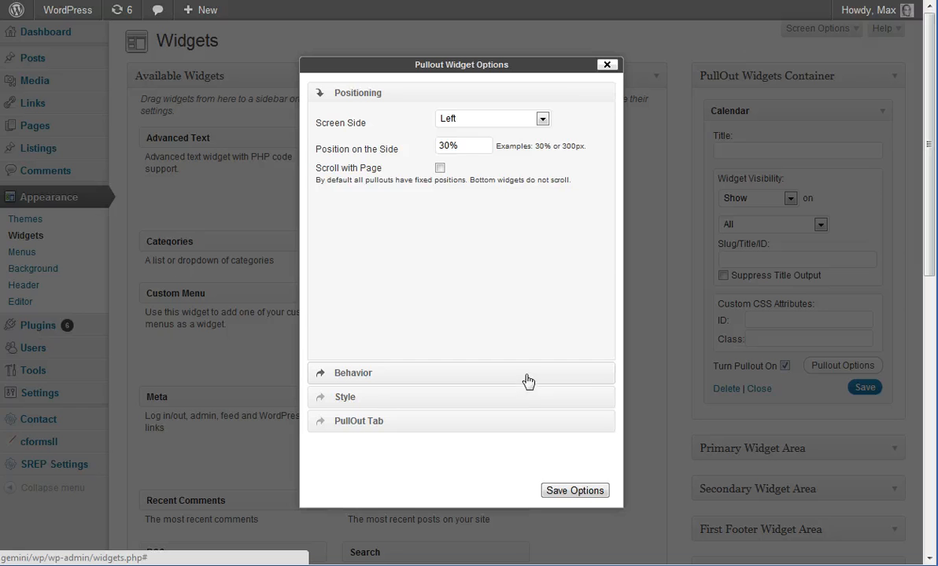
# - Keep 'Always - After X Seconds', set the timer to 0.5 and save the options
pyautogui.click(354, 373)
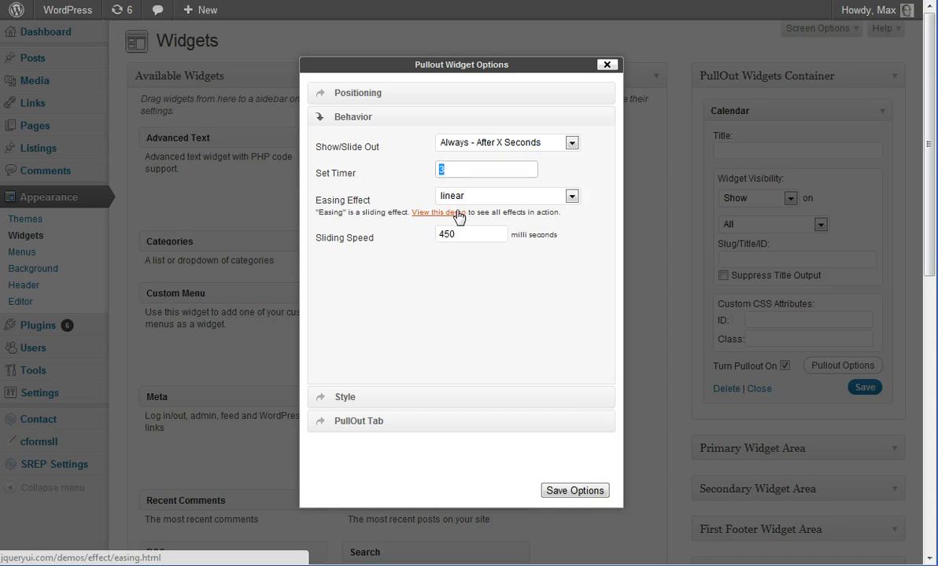
pyautogui.write('0')
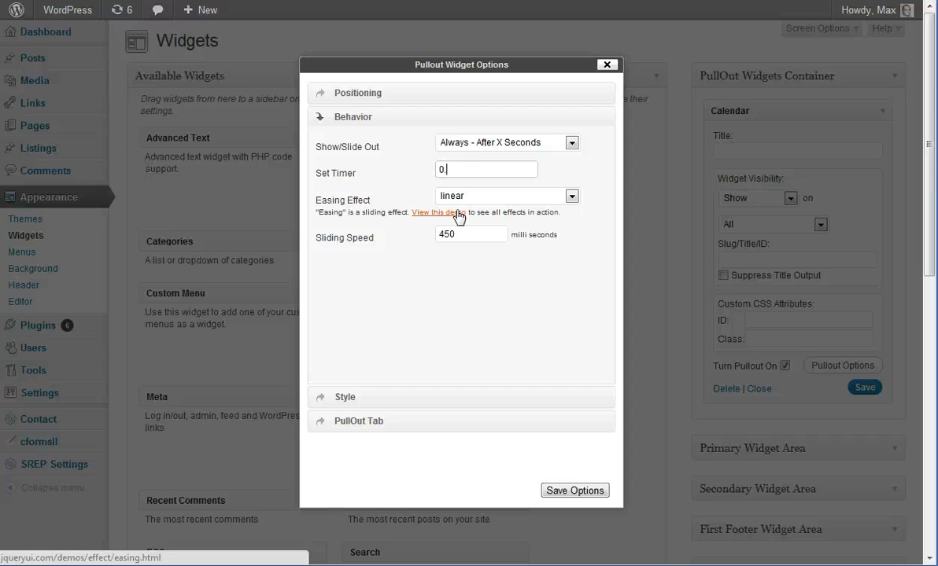
pyautogui.write('0.5')
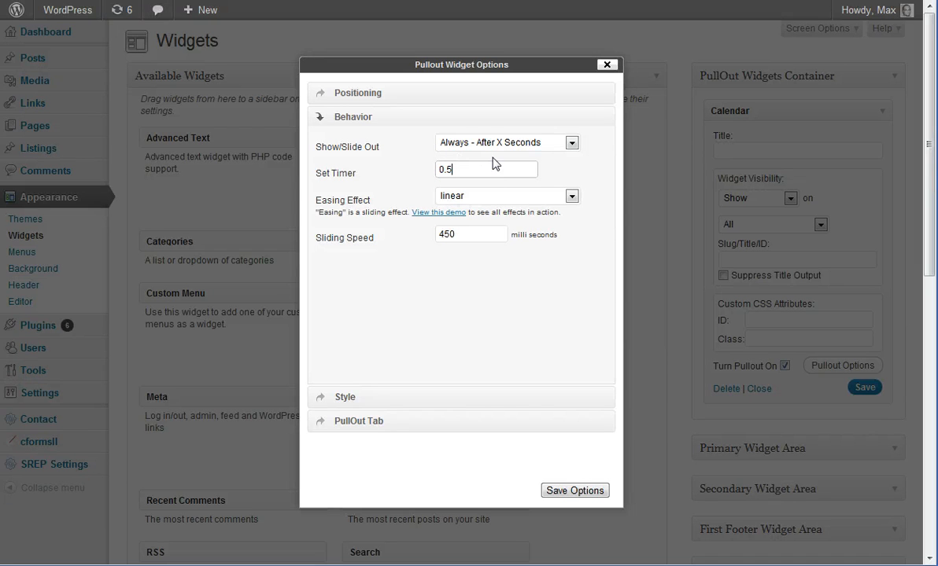
pyautogui.click(607, 65)
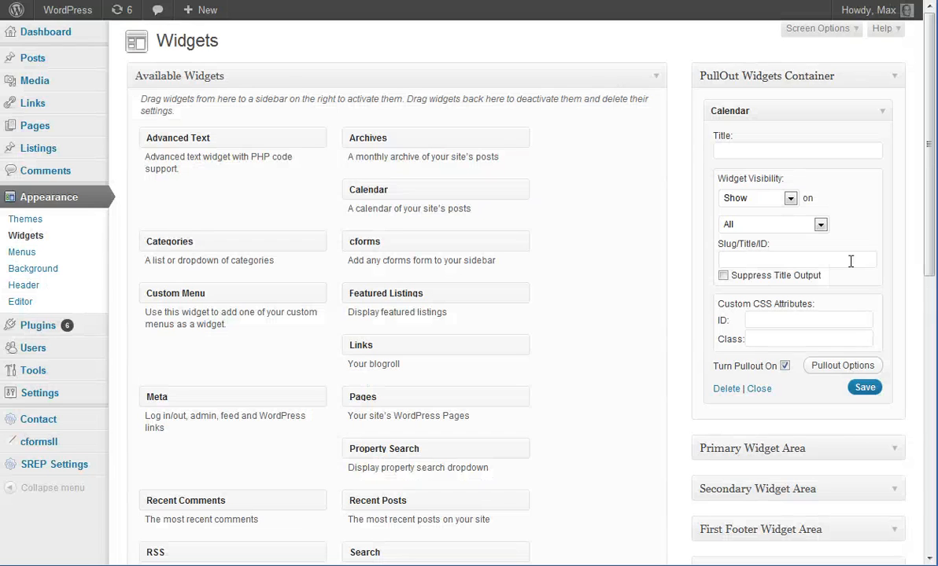
pyautogui.moveTo(843, 365)
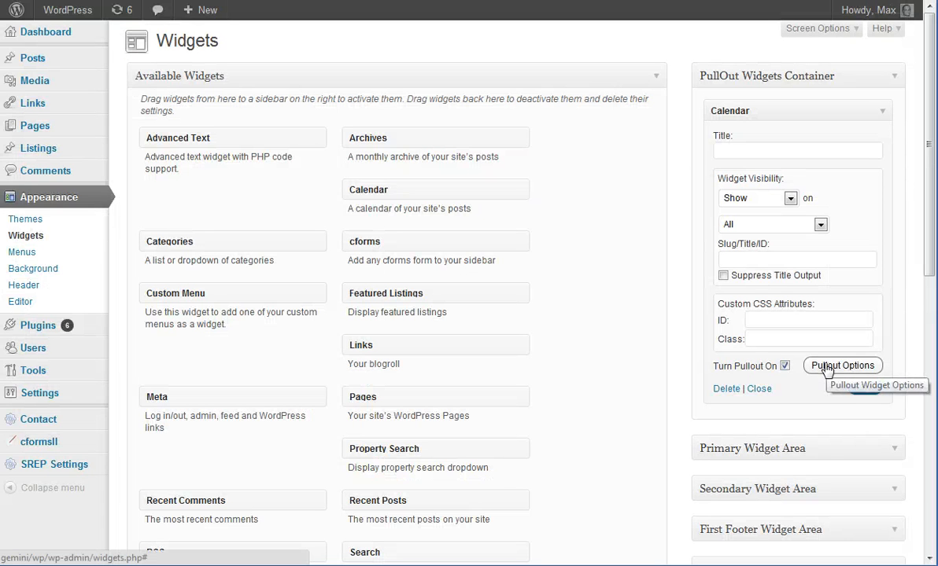
# - Change the Calendar pullout's timer to 10 seconds and save it
pyautogui.click(842, 365)
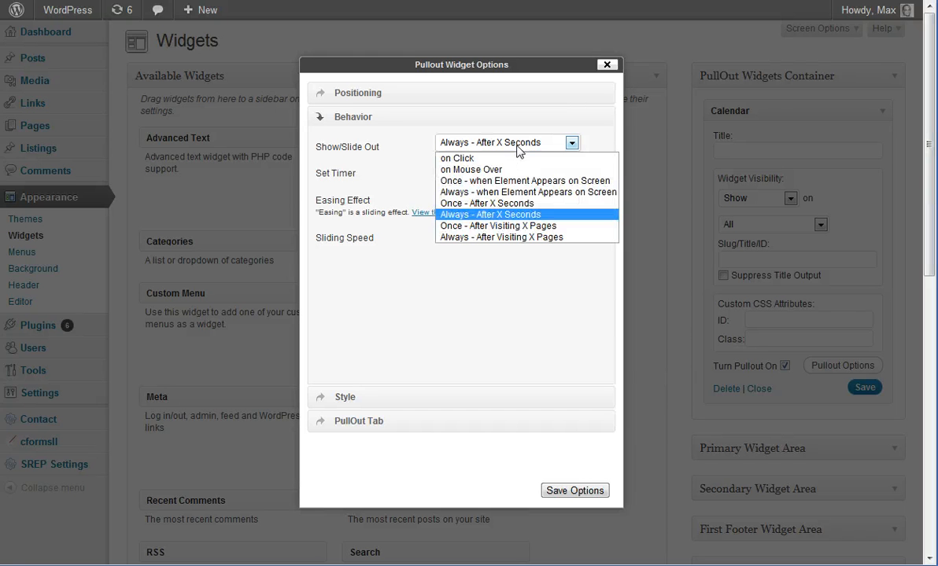
pyautogui.moveTo(456, 157)
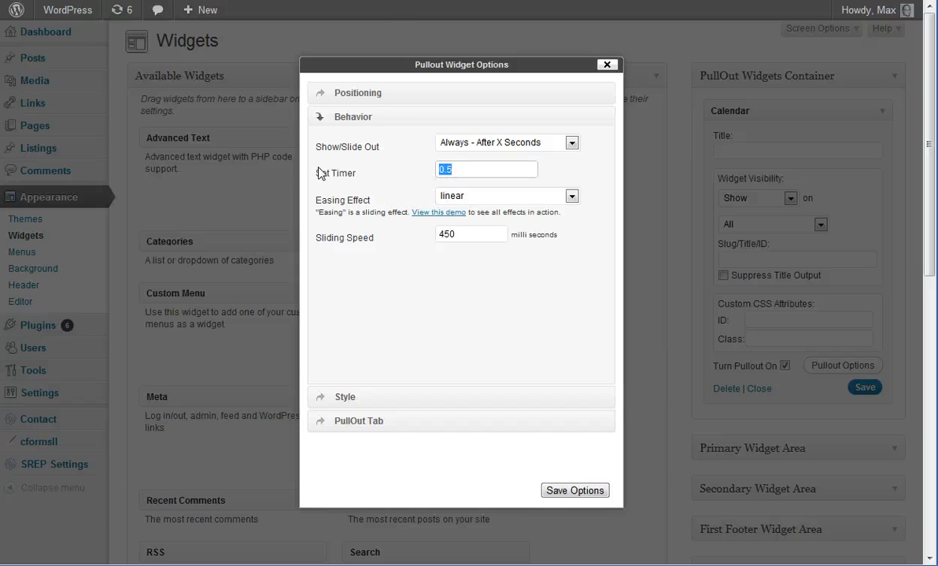
pyautogui.write('10')
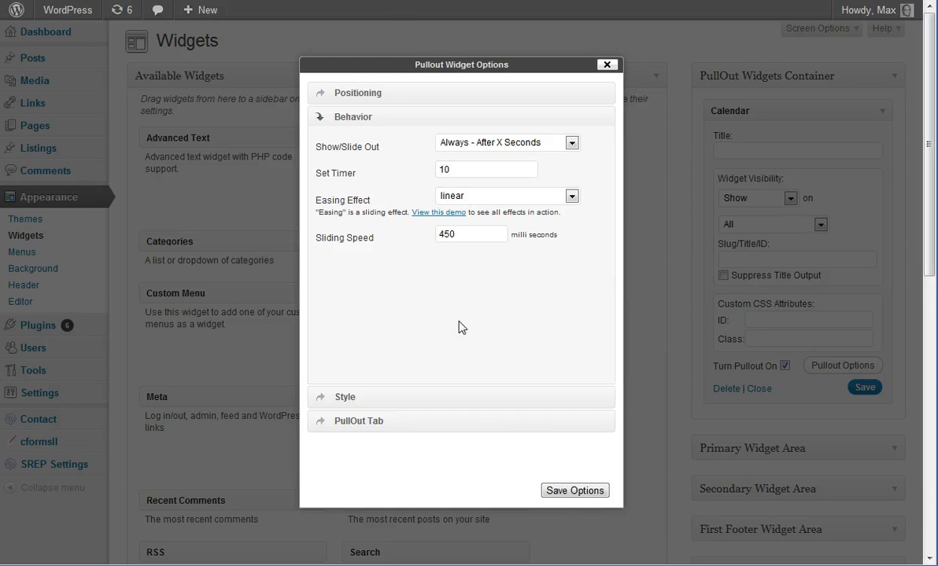
pyautogui.click(608, 65)
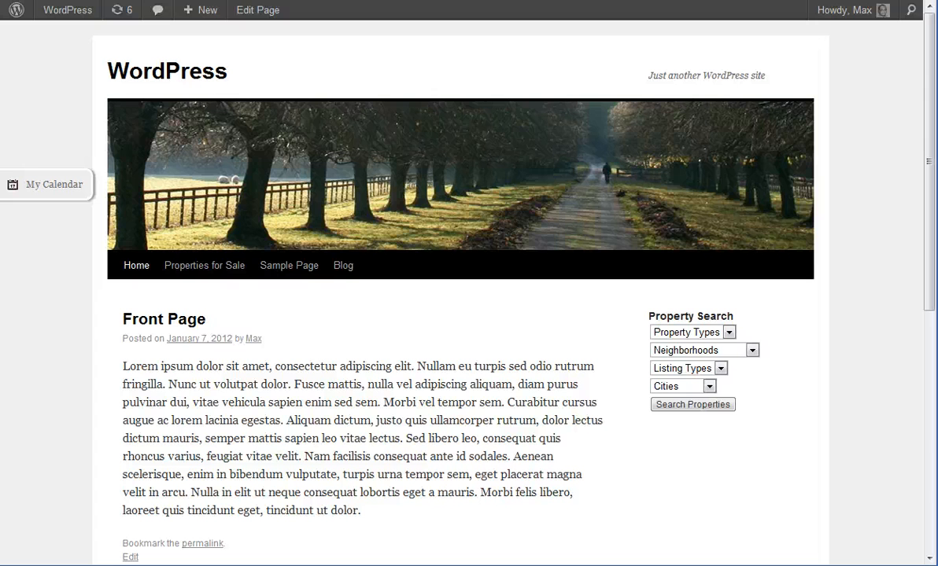
pyautogui.moveTo(381, 346)
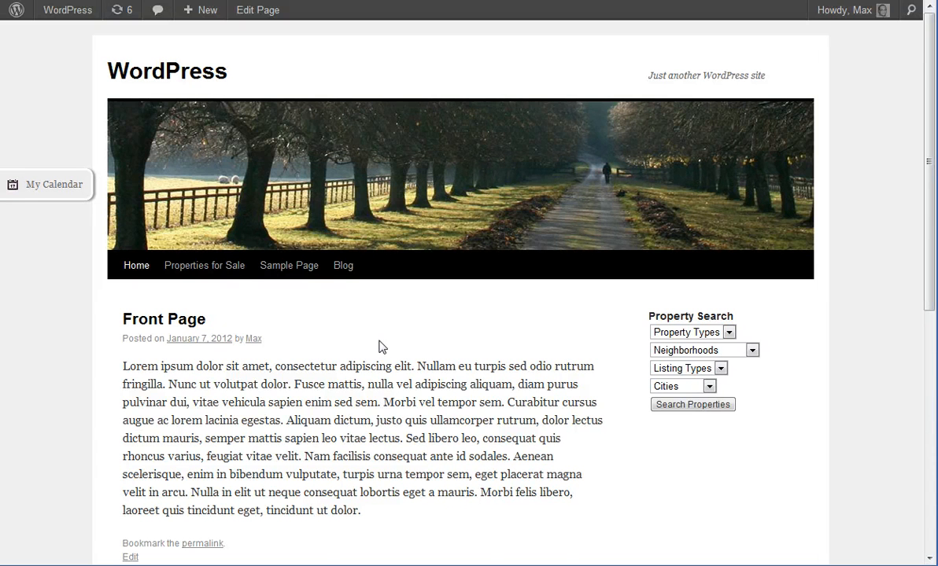
# - Visit Properties for Sale, then Blog, checking the My Calendar tab on each
pyautogui.click(205, 264)
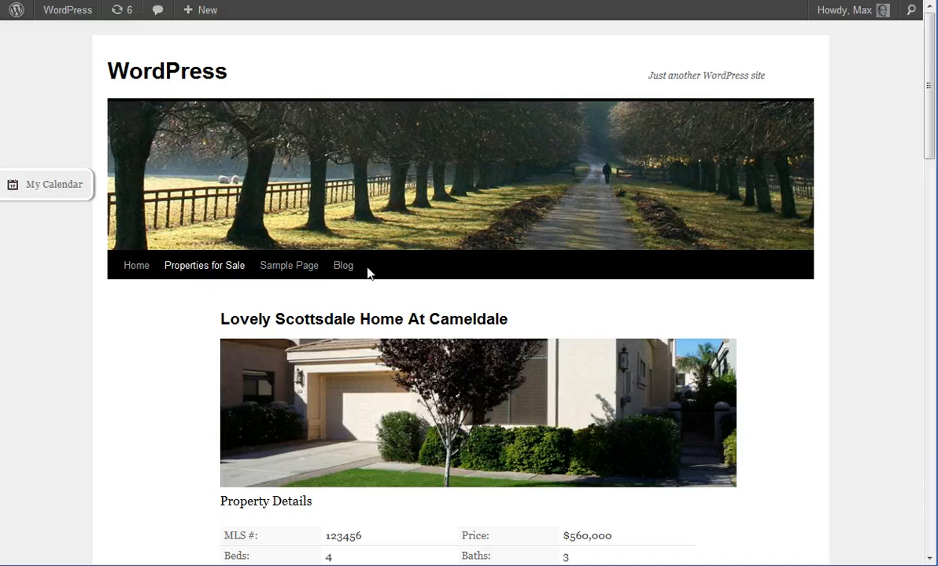
pyautogui.click(343, 264)
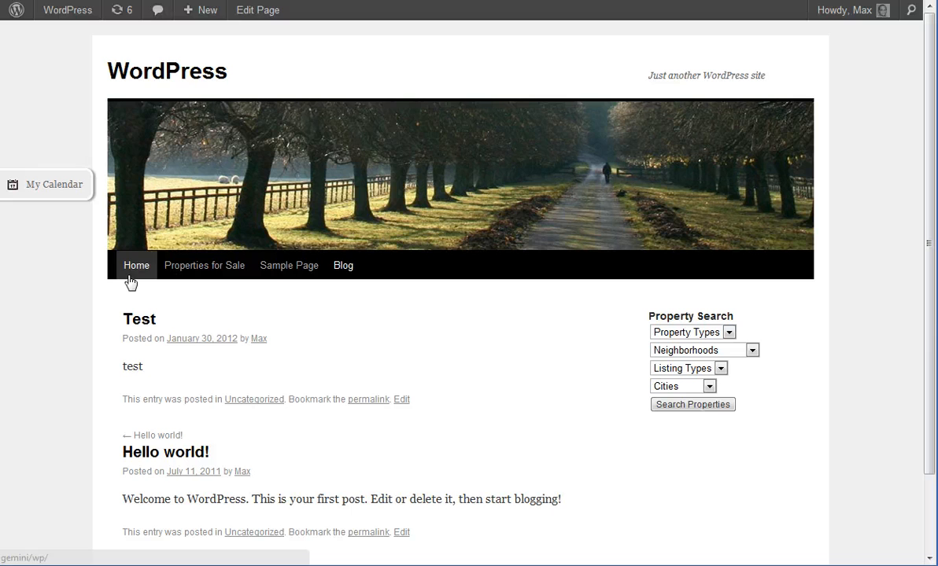
pyautogui.moveTo(61, 388)
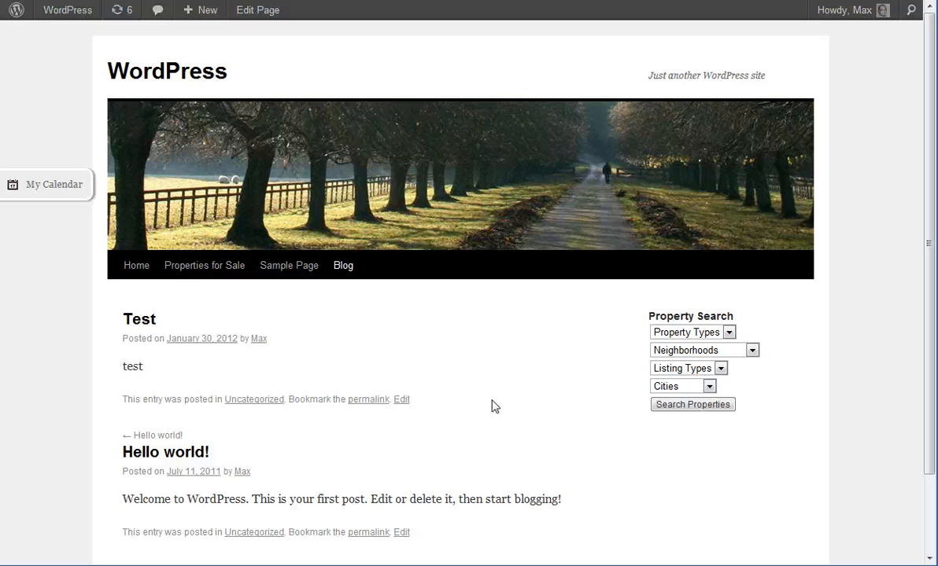
pyautogui.moveTo(374, 313)
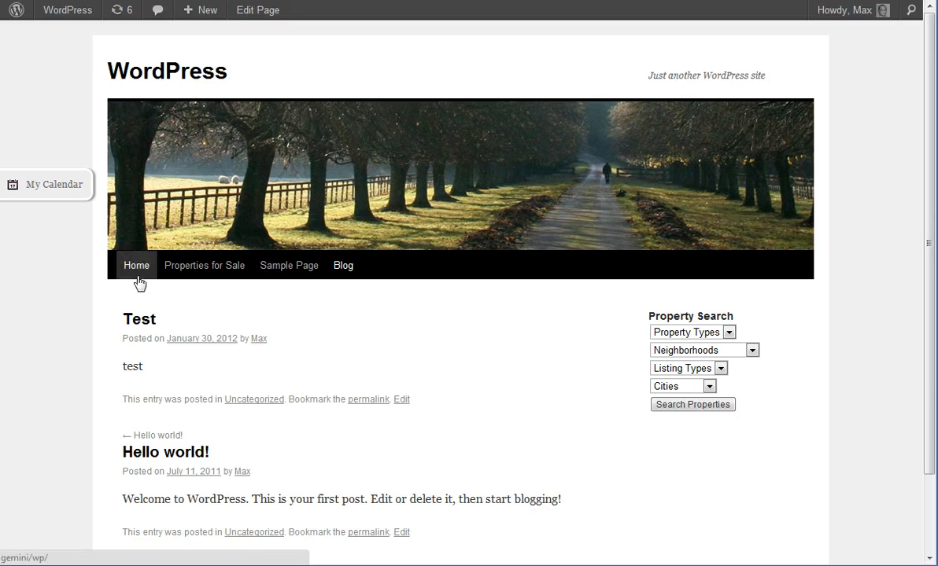
pyautogui.moveTo(219, 370)
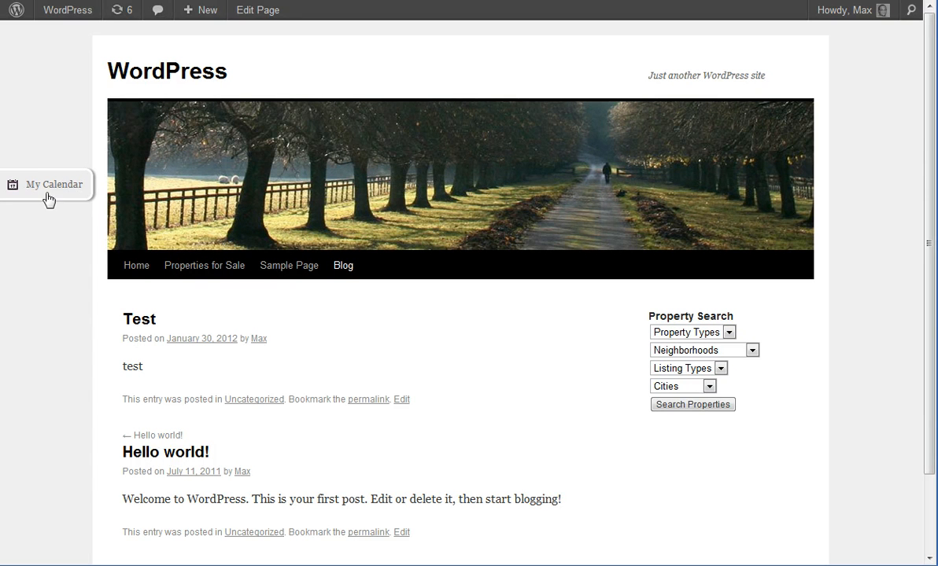
pyautogui.moveTo(75, 195)
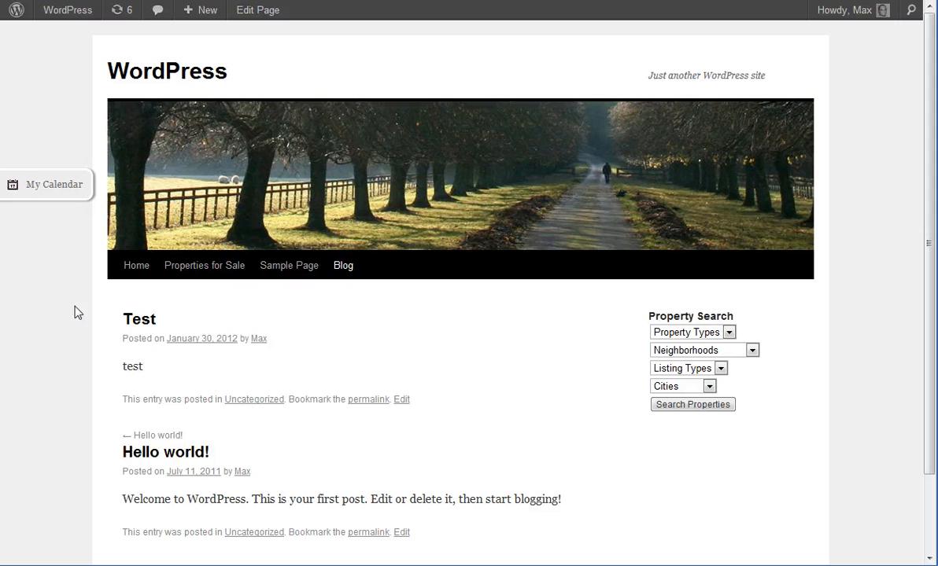
pyautogui.moveTo(129, 250)
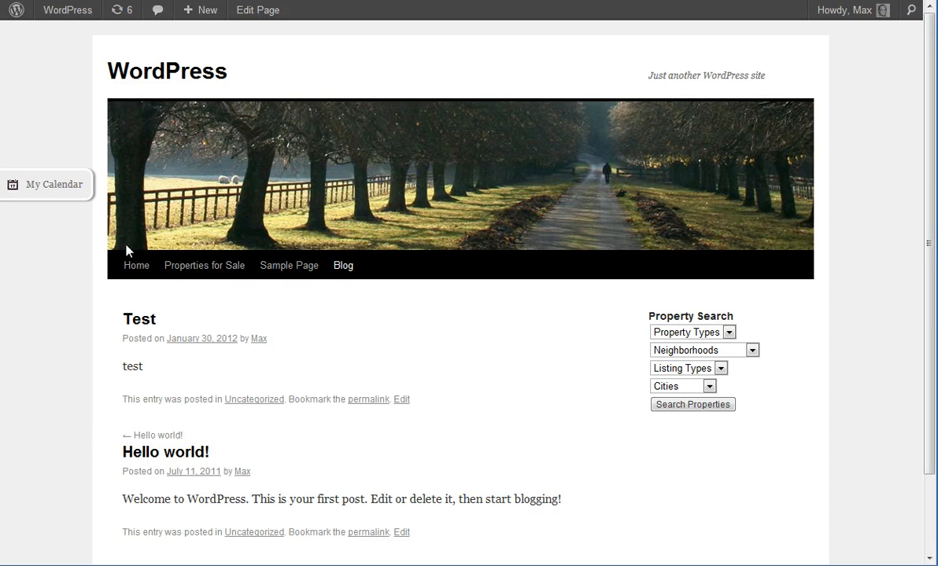
pyautogui.moveTo(471, 434)
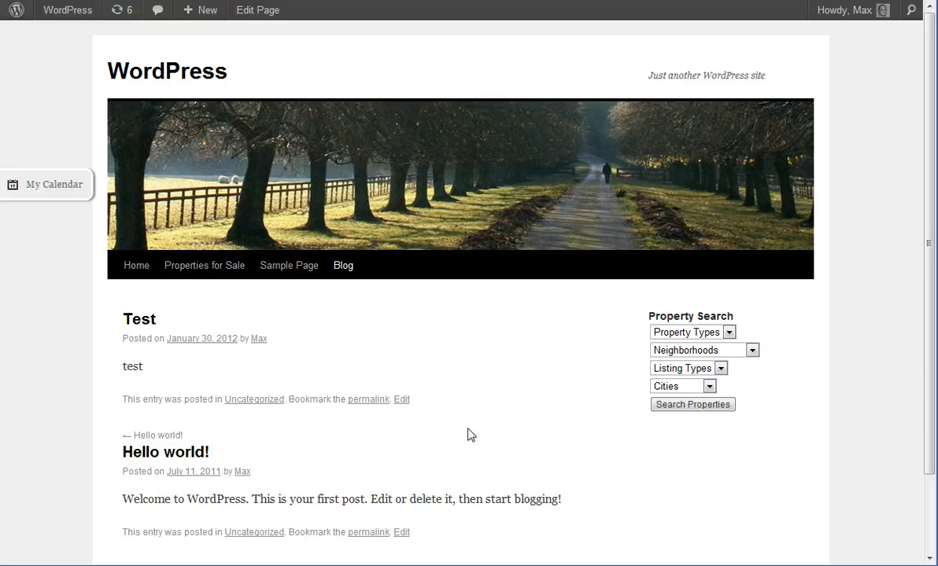
pyautogui.moveTo(484, 422)
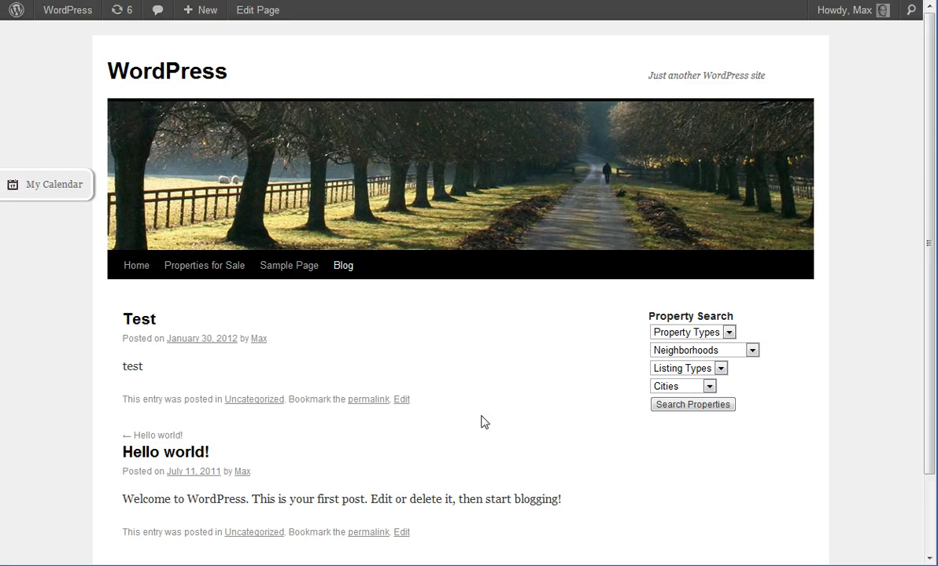